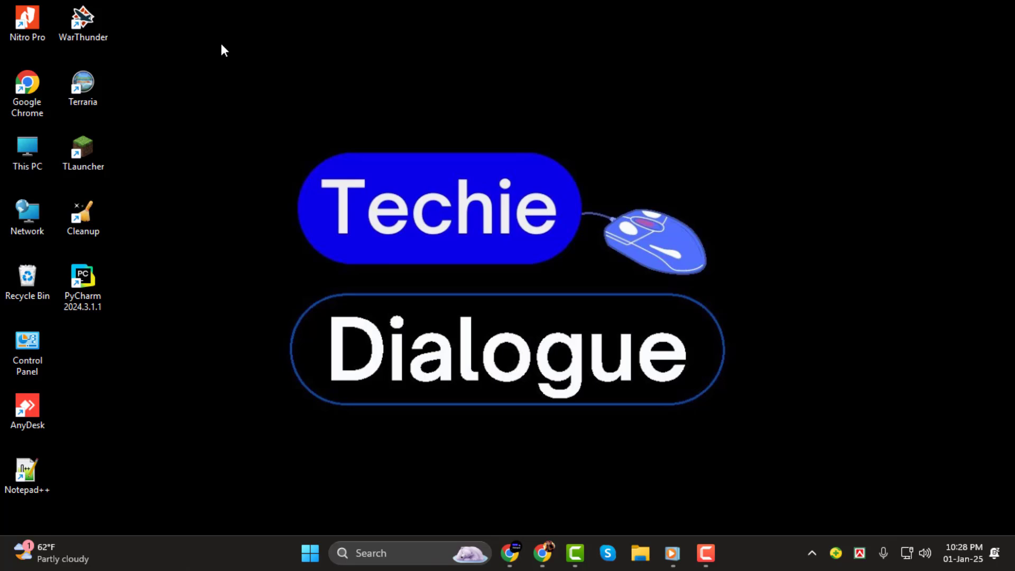
{"action": "mouse_move", "coordinate": [504, 297]}
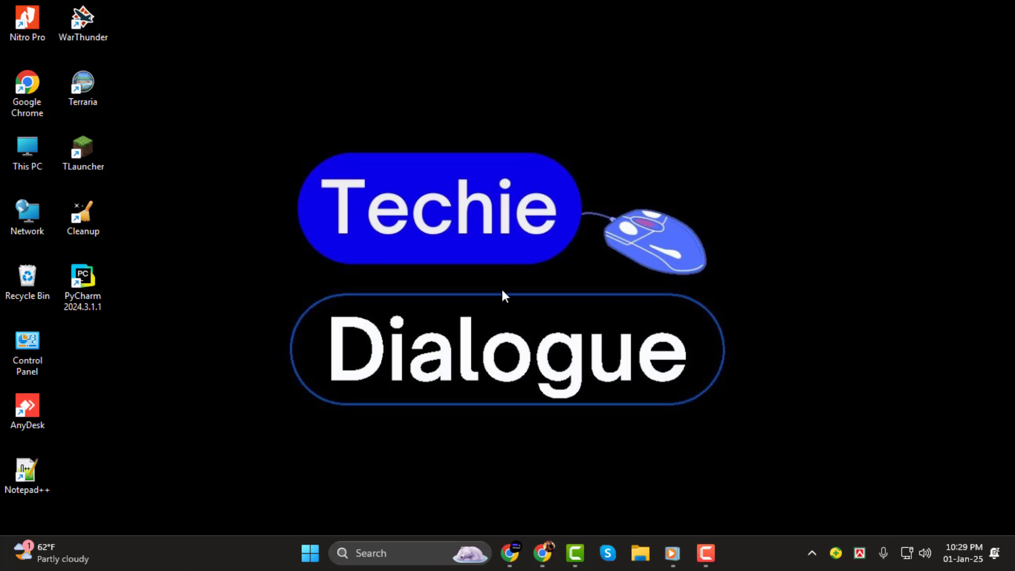
{"action": "mouse_move", "coordinate": [310, 552]}
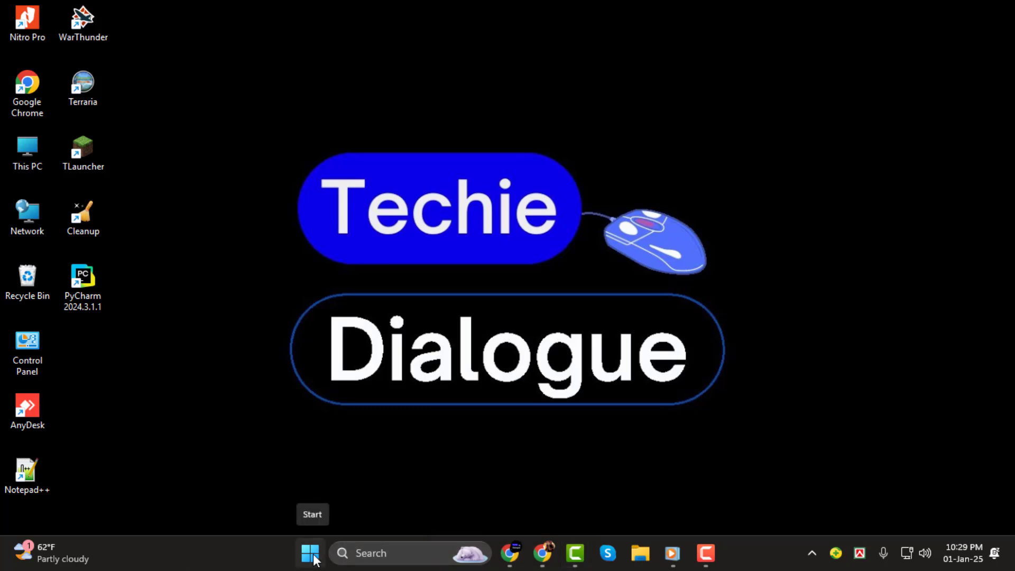
- Open Settings from Start, go to System, and scroll down toward Recovery
{"action": "left_click", "coordinate": [310, 552]}
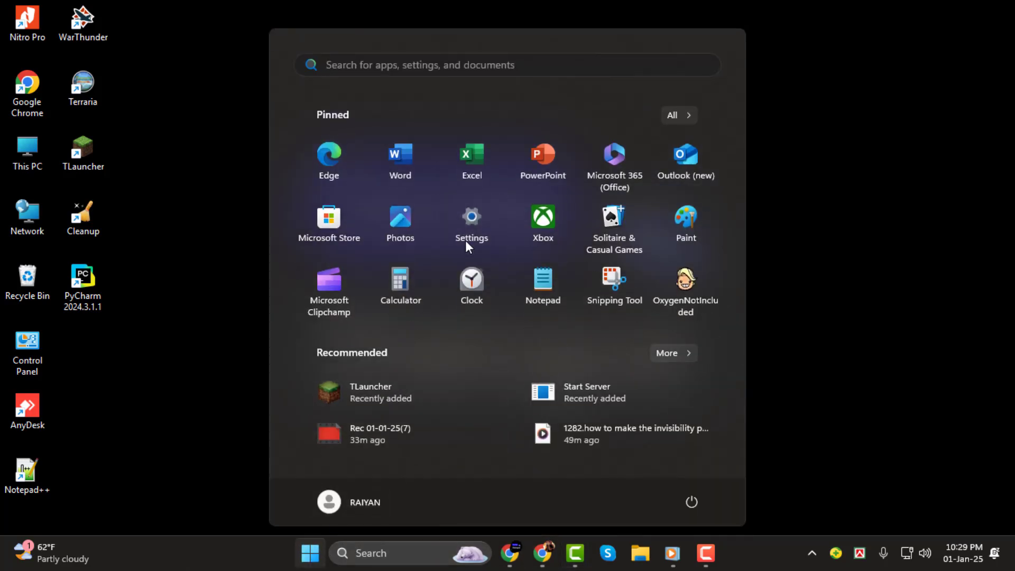
{"action": "left_click", "coordinate": [470, 220]}
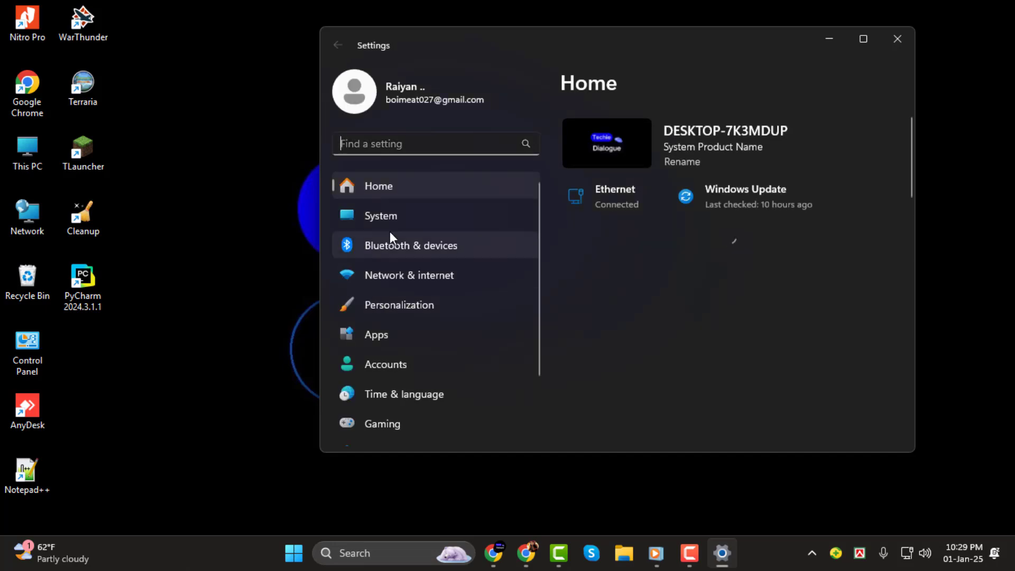
{"action": "left_click", "coordinate": [380, 216]}
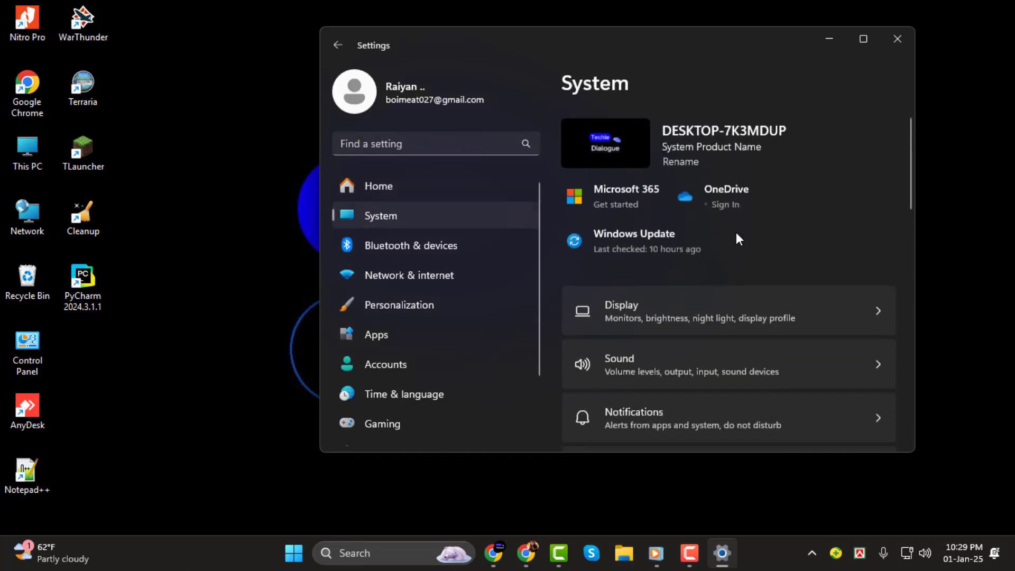
{"action": "scroll", "scroll_direction": "down", "scroll_amount": 3}
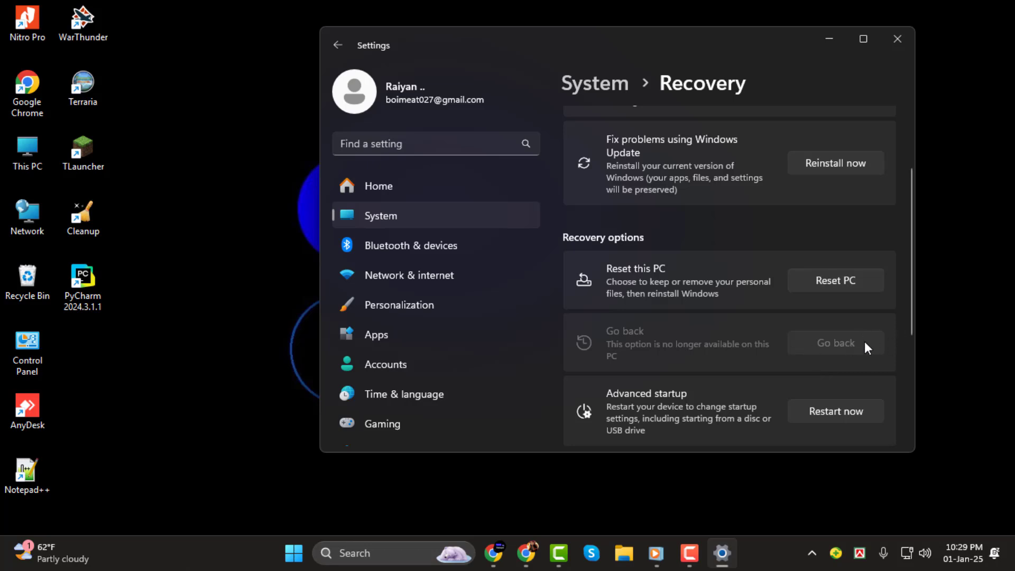
{"action": "mouse_move", "coordinate": [853, 348]}
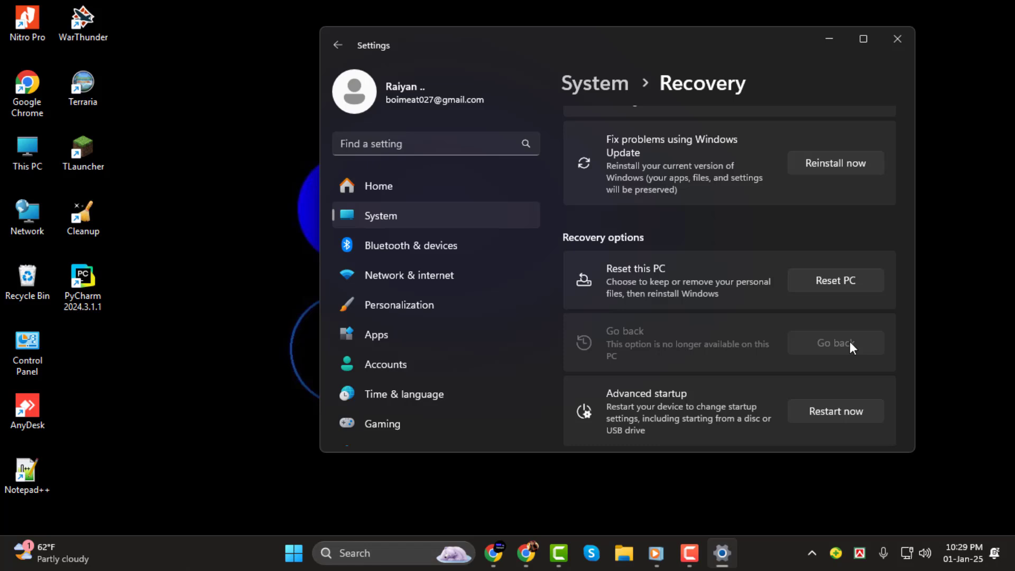
{"action": "mouse_move", "coordinate": [867, 21]}
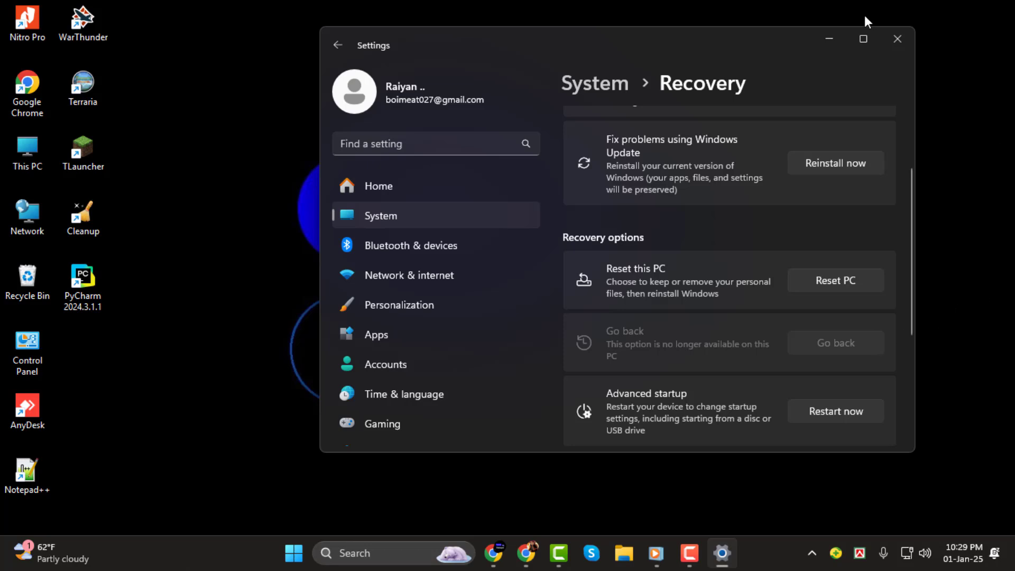
- Close the Settings window after reviewing the Recovery page
{"action": "left_click", "coordinate": [897, 39]}
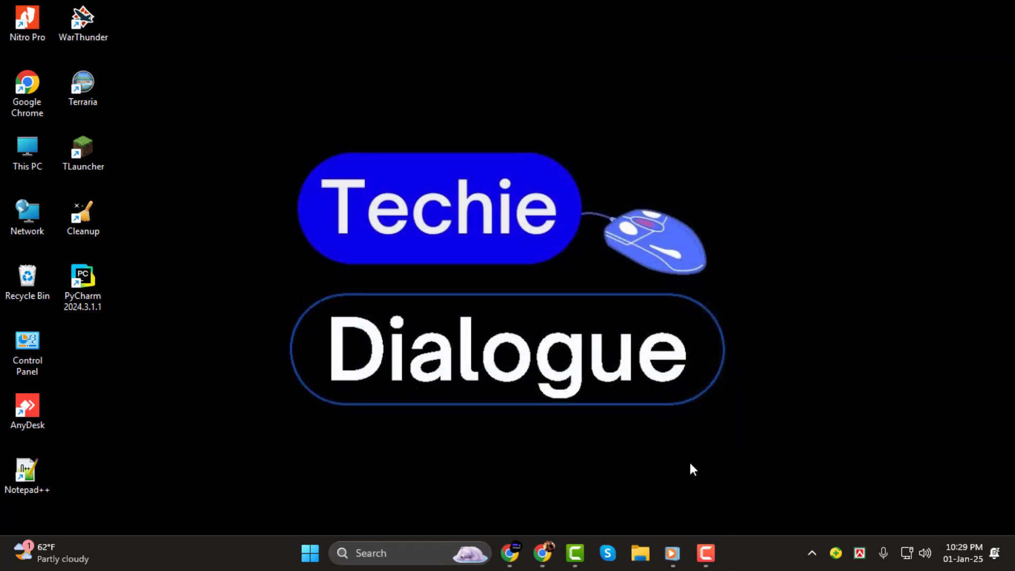